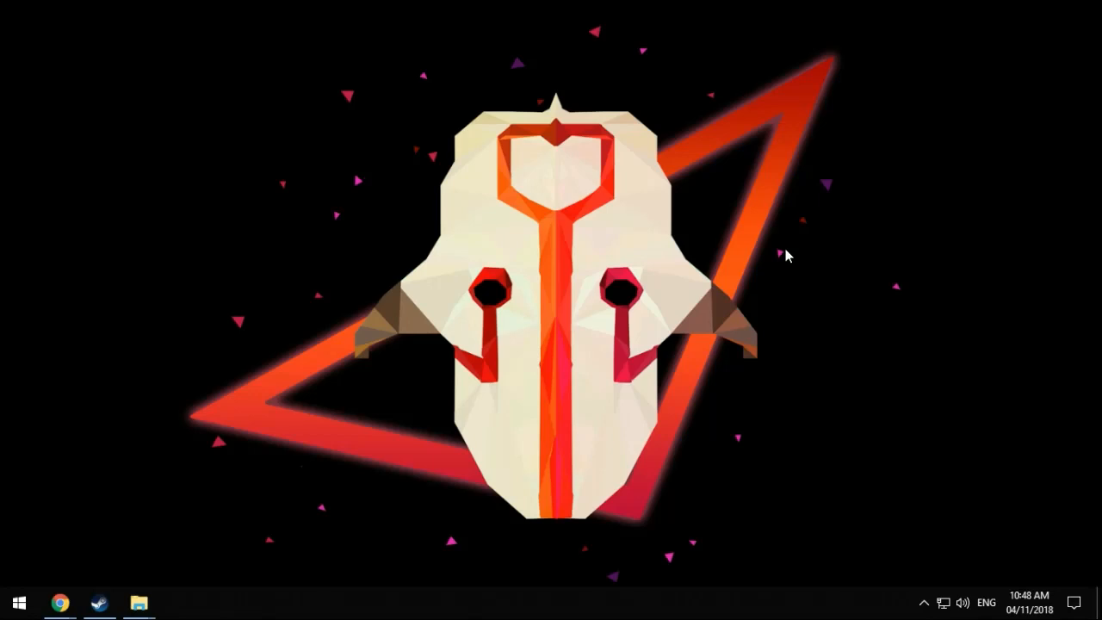
mouse_move(727, 252)
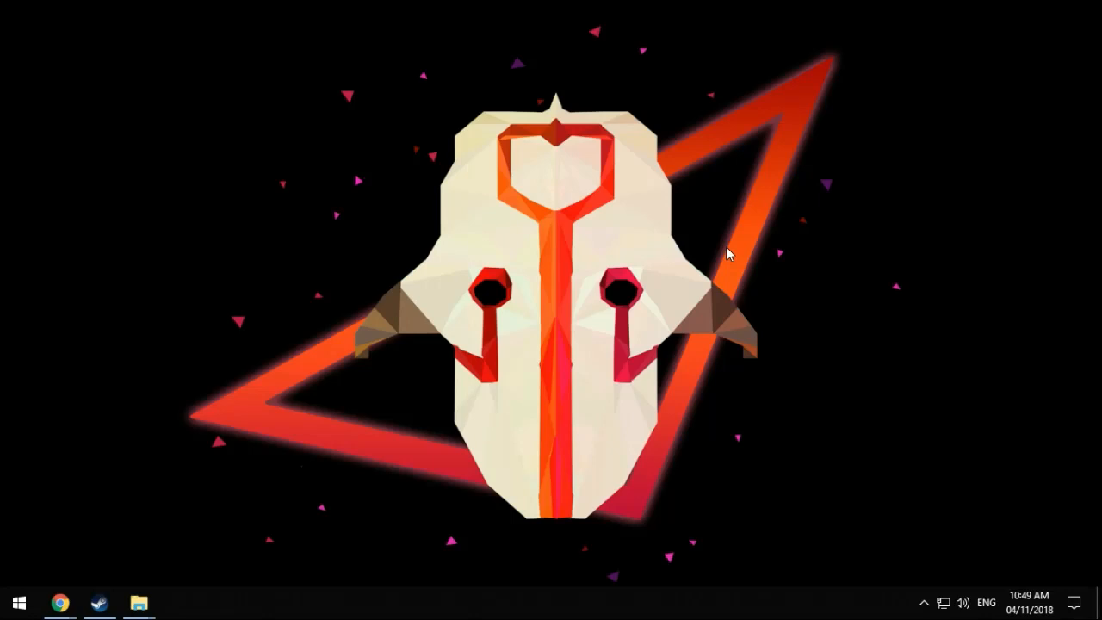
mouse_move(704, 235)
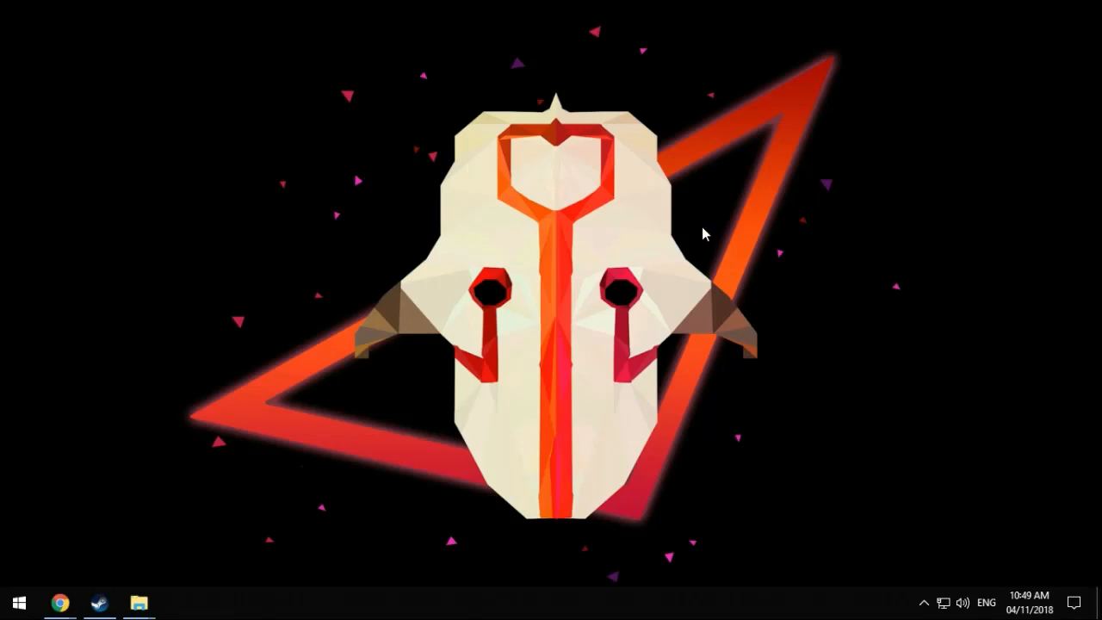
mouse_move(520, 239)
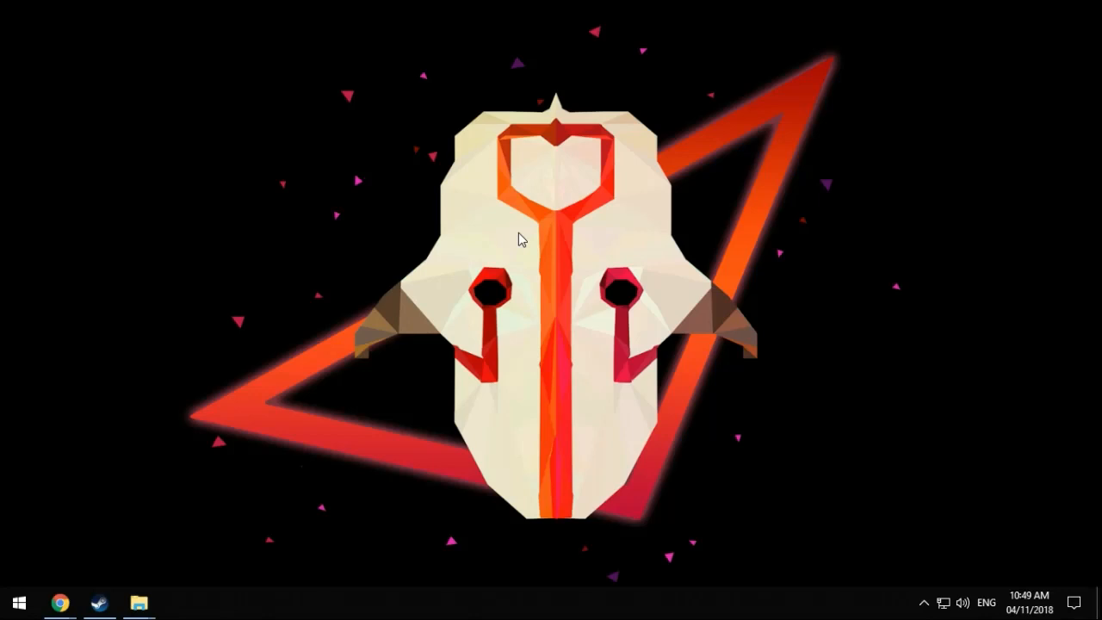
mouse_move(355, 237)
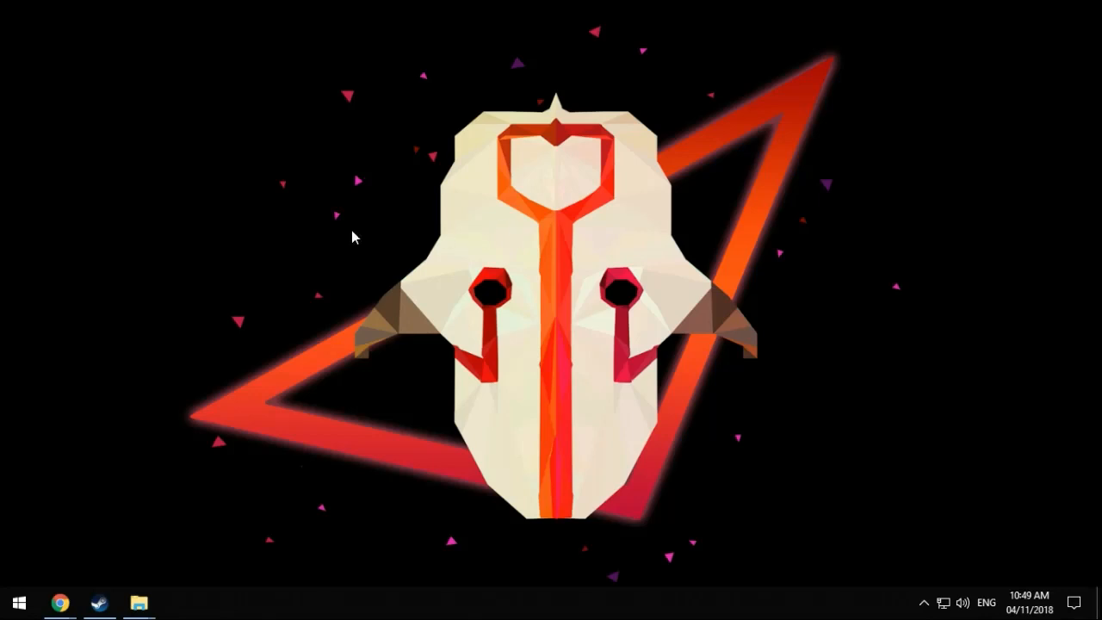
mouse_move(336, 296)
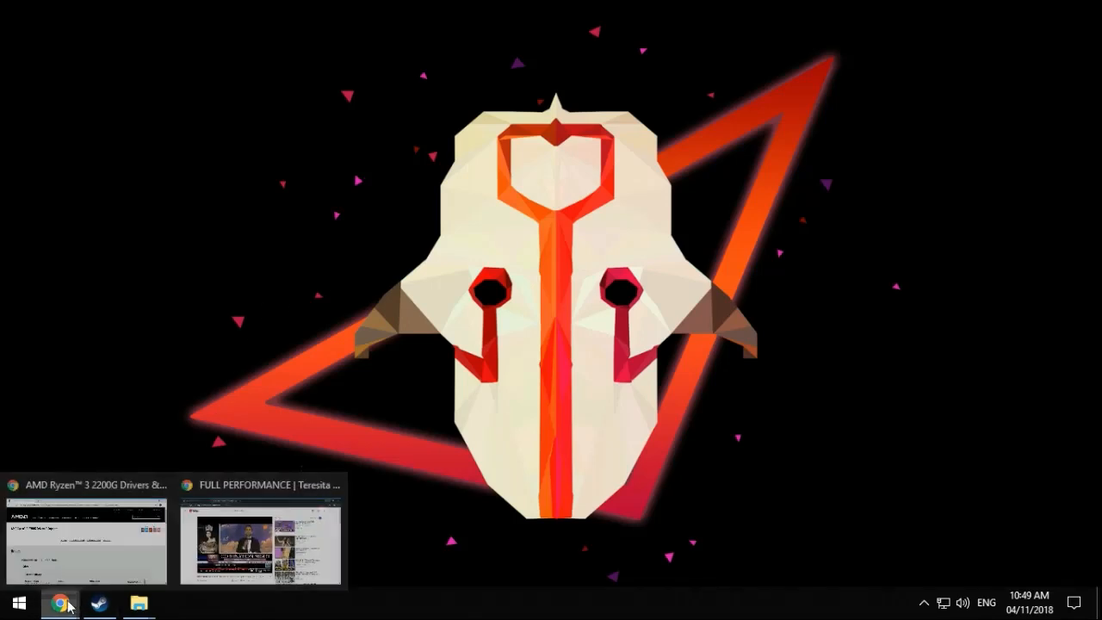
Scroll through the Ryzen 3 2200G Radeon Software driver list, then switch to the MSI support page
left_click(58, 603)
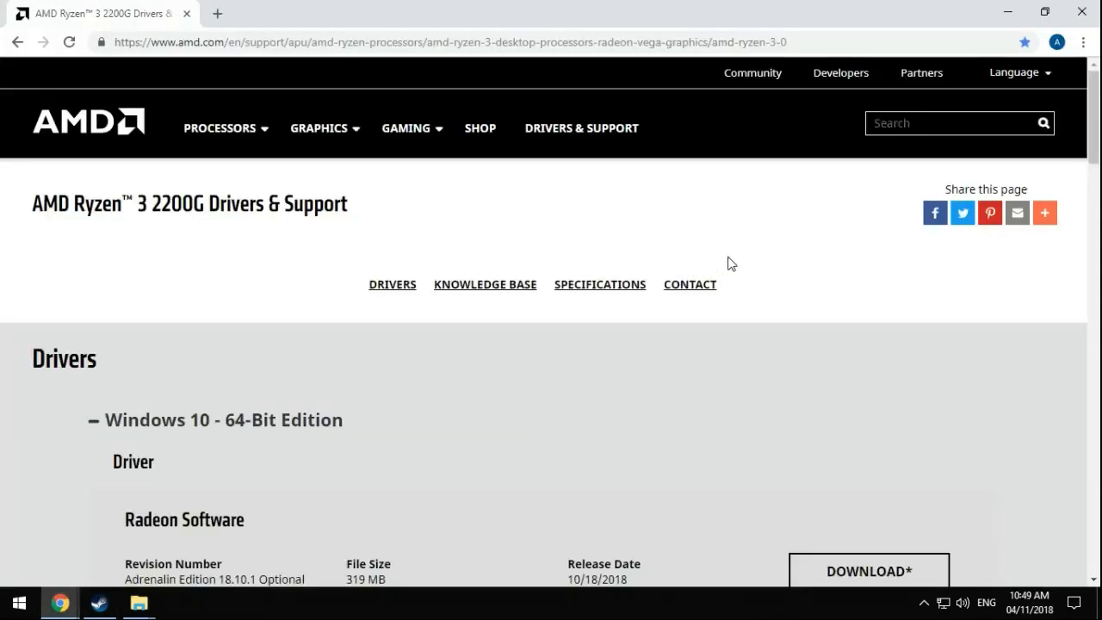
mouse_move(703, 407)
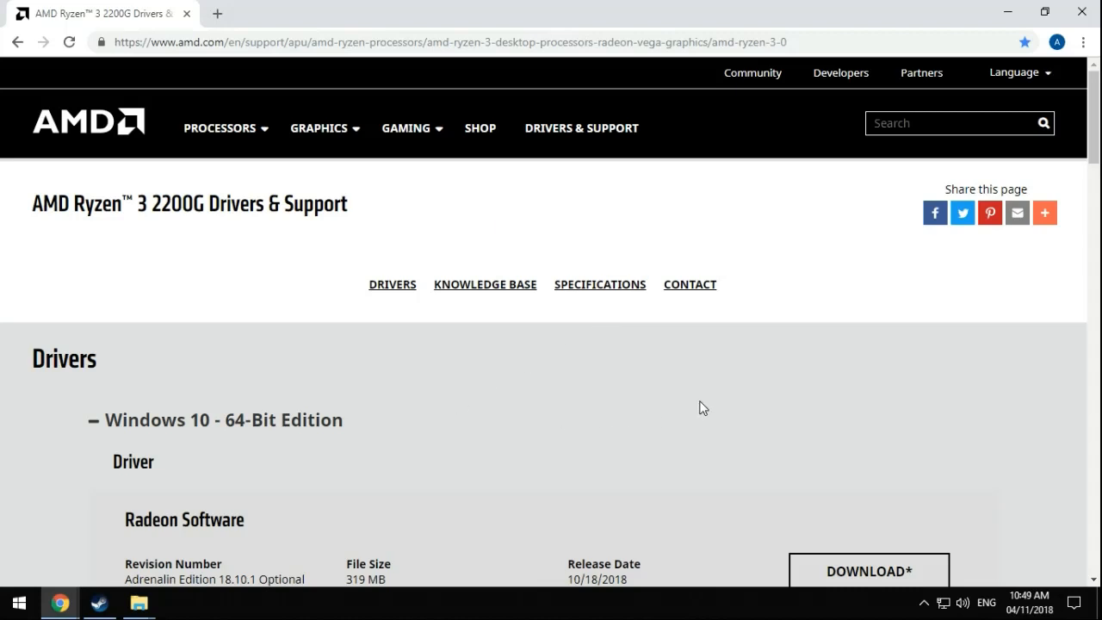
scroll("down", 3)
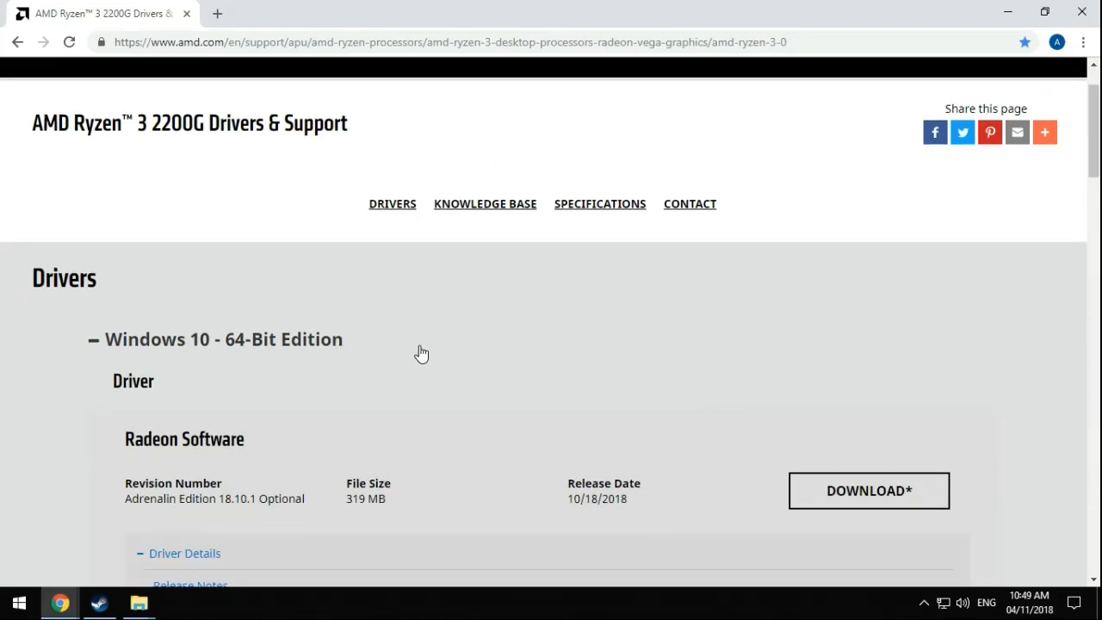
mouse_move(762, 476)
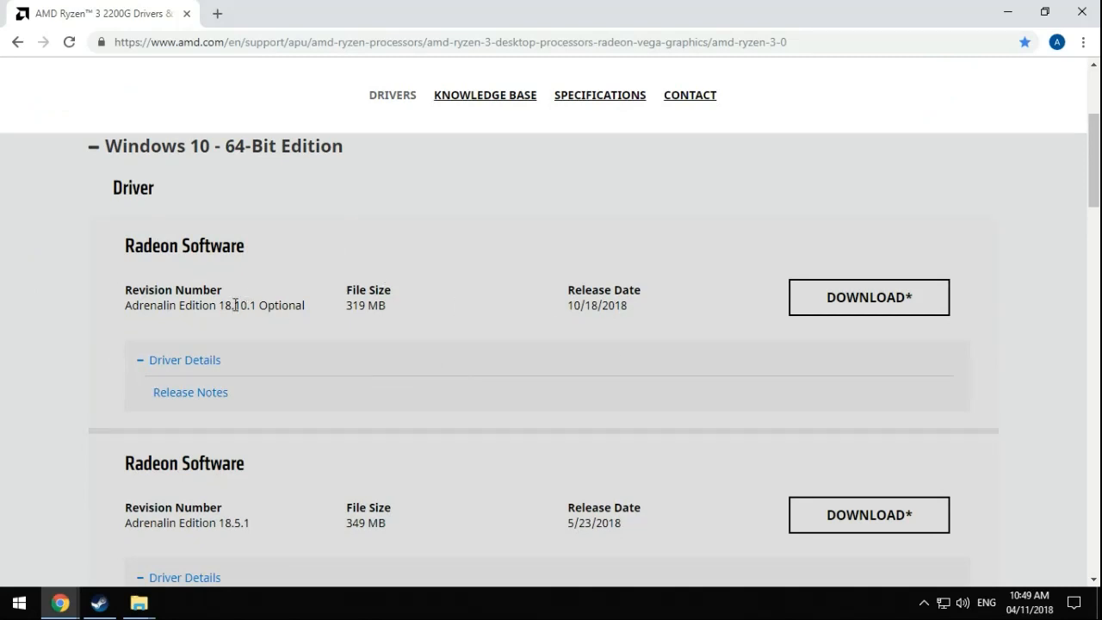
left_click_drag(220, 305, 389, 305)
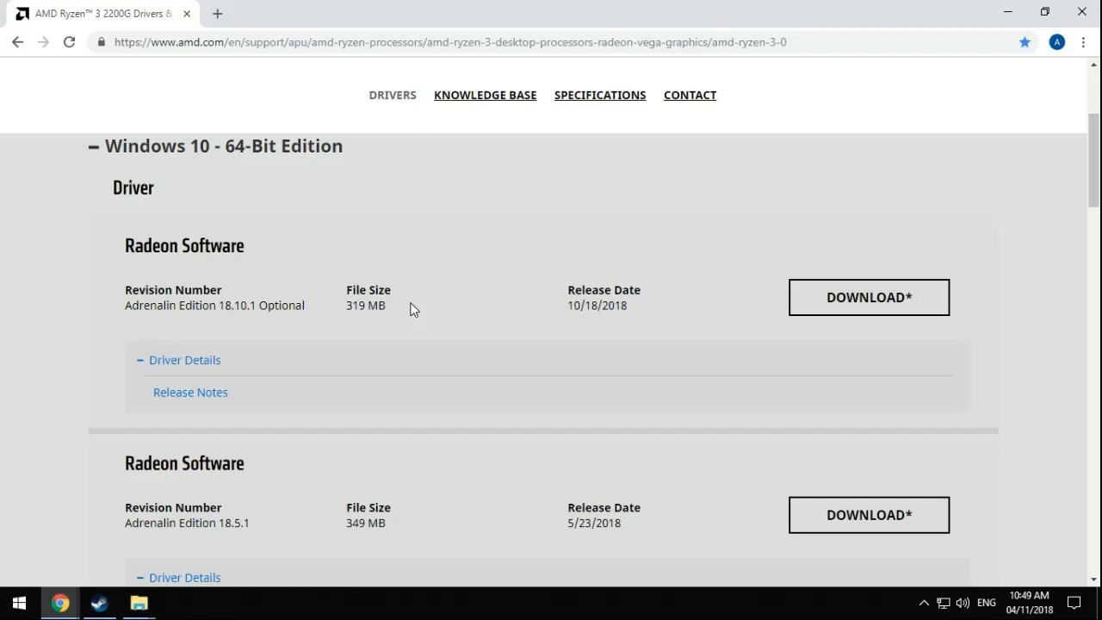
scroll("up", 3)
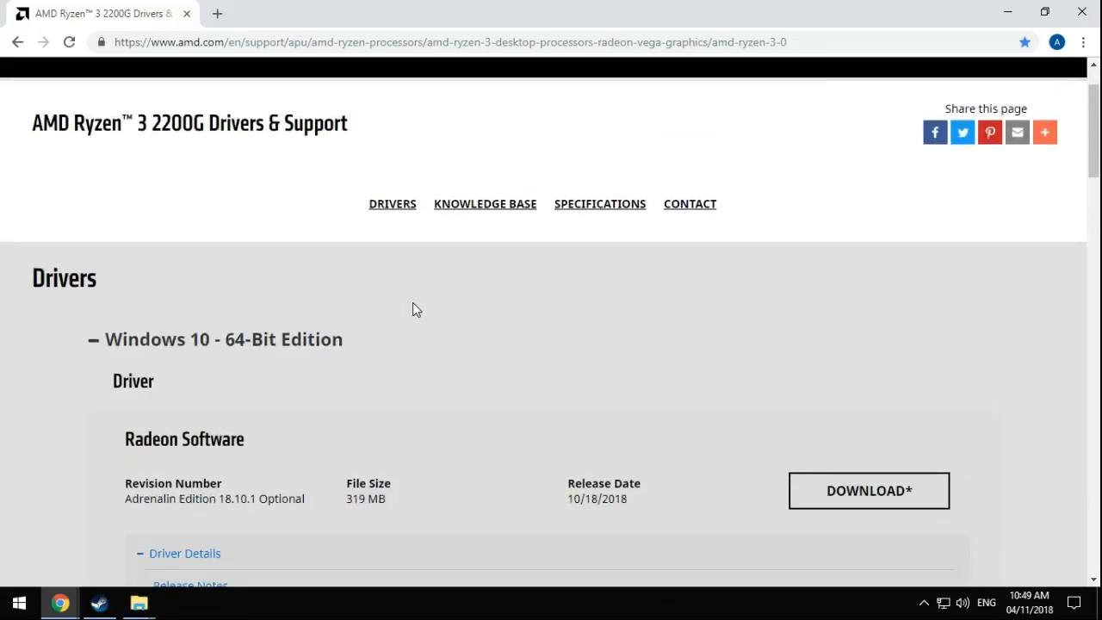
left_click(217, 14)
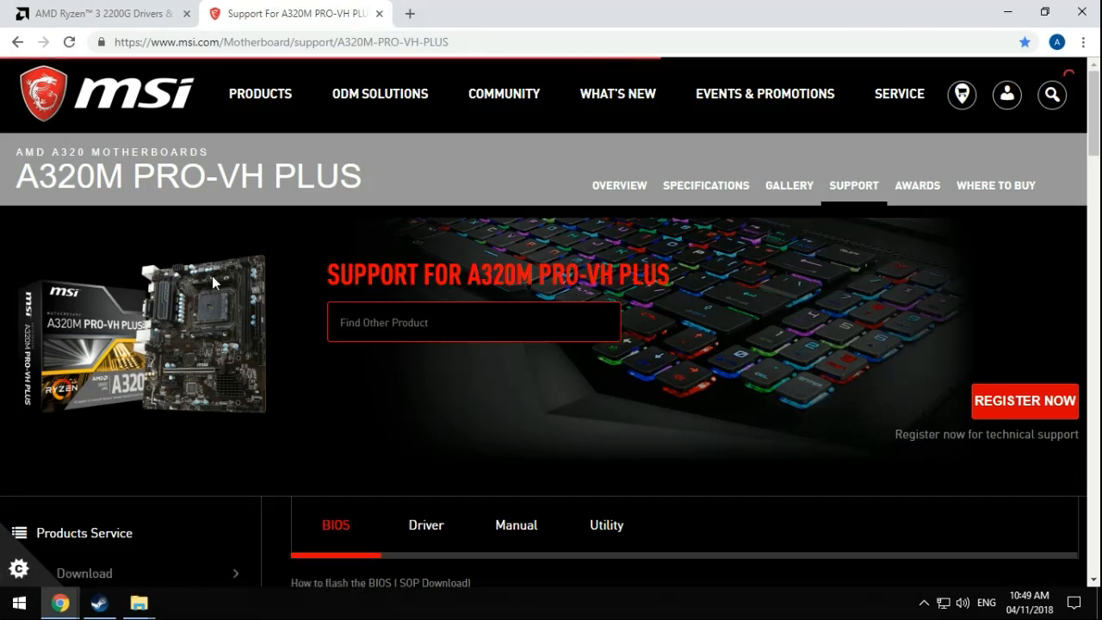
mouse_move(710, 331)
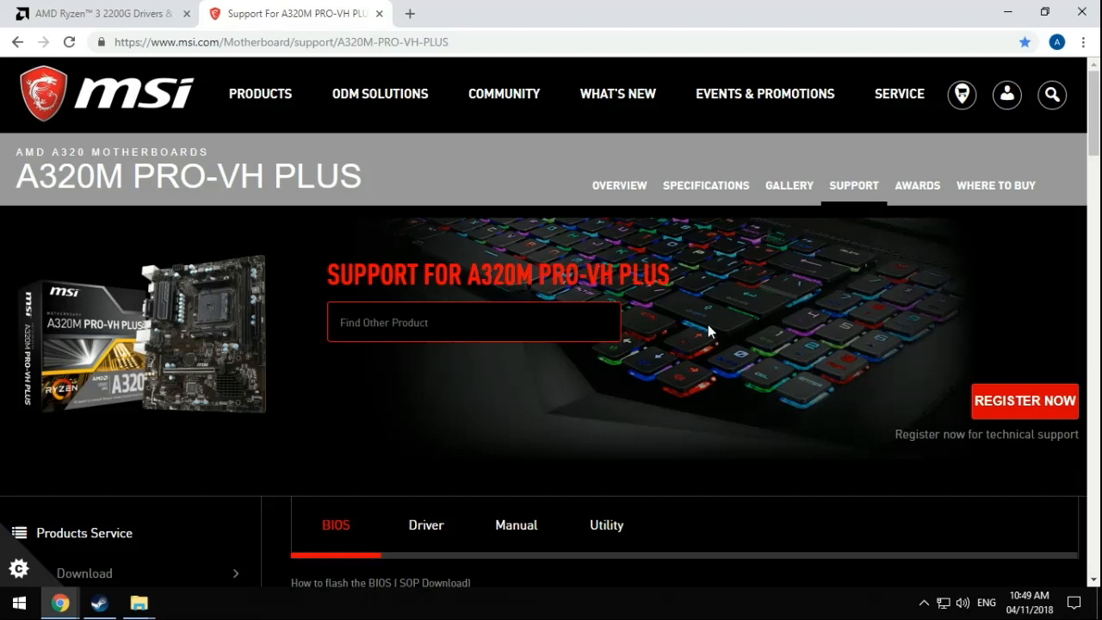
Show the A320M PRO-VH PLUS Win10 64 System & Chipset drivers, listing version 18.10.30
scroll("down", 3)
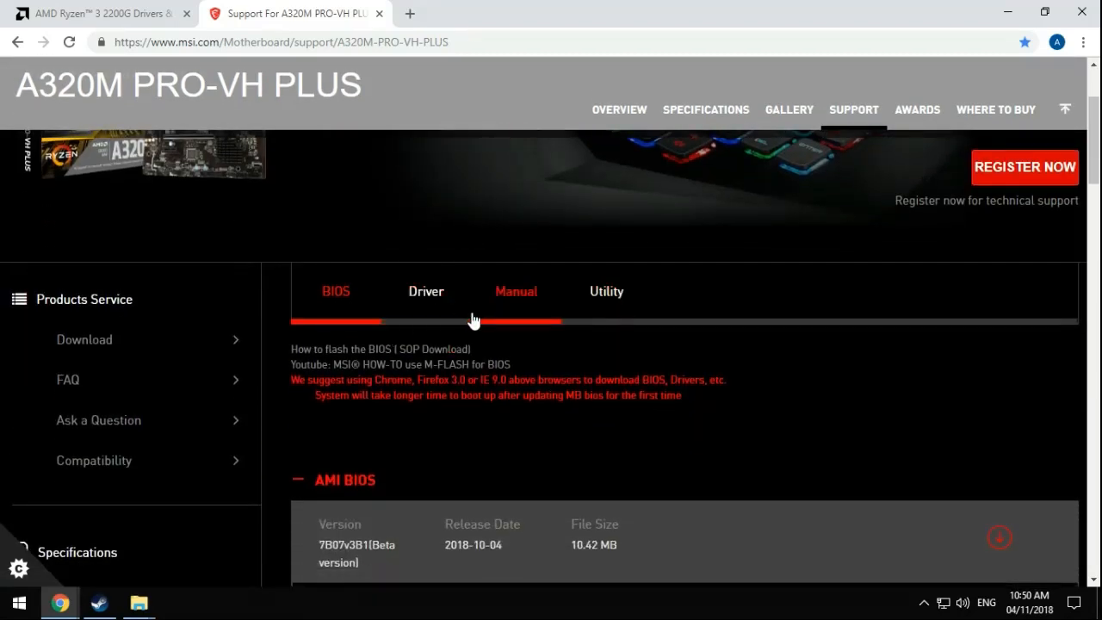
left_click(427, 291)
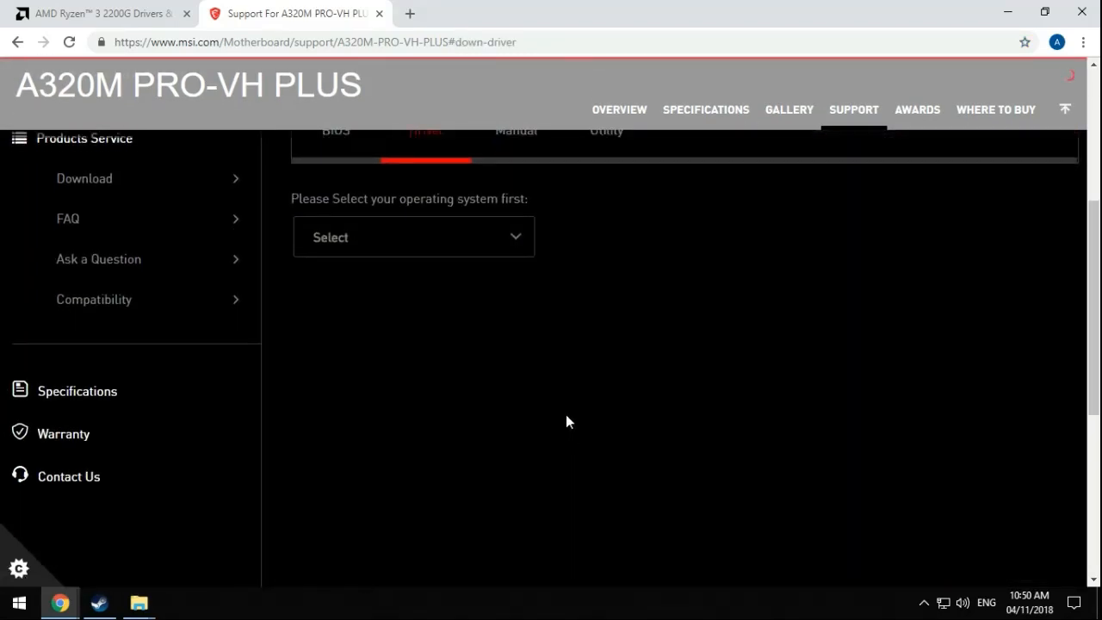
mouse_move(420, 245)
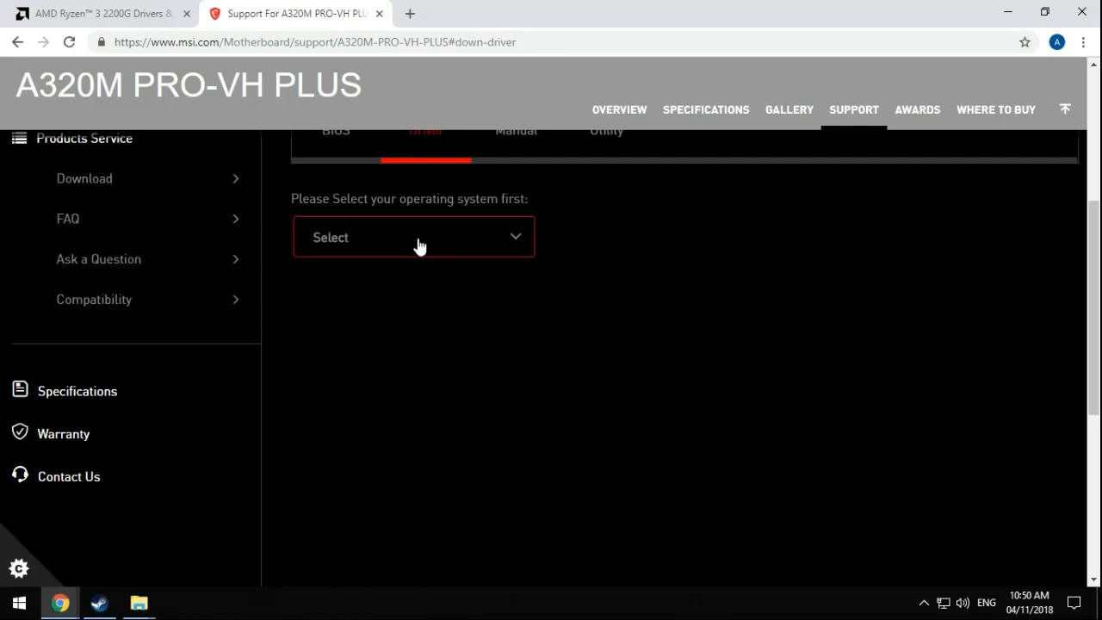
left_click(413, 237)
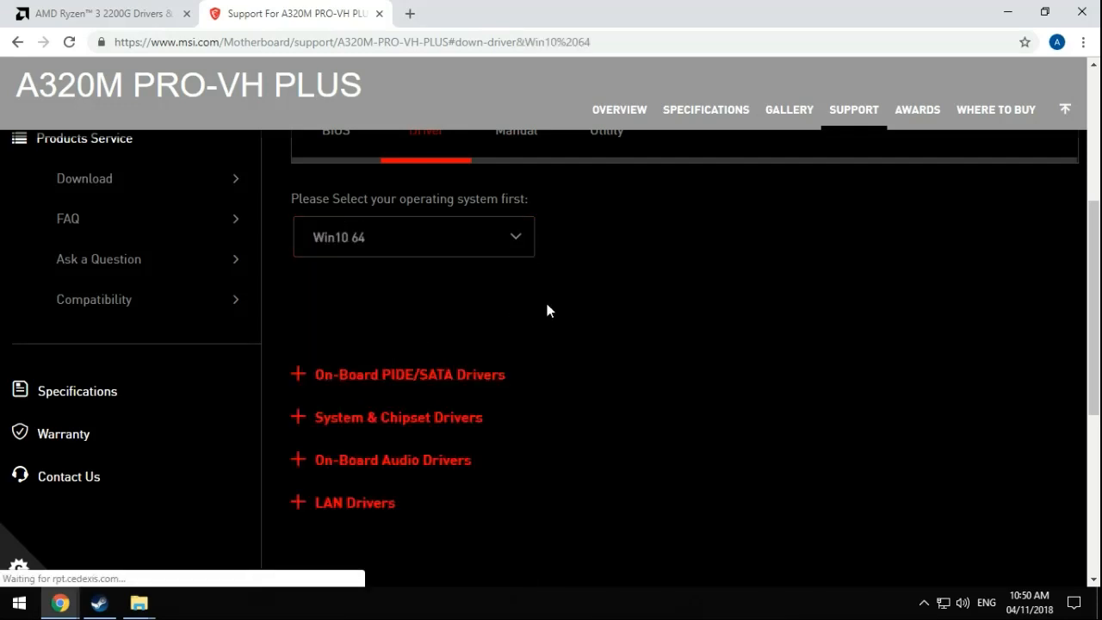
scroll("down", 3)
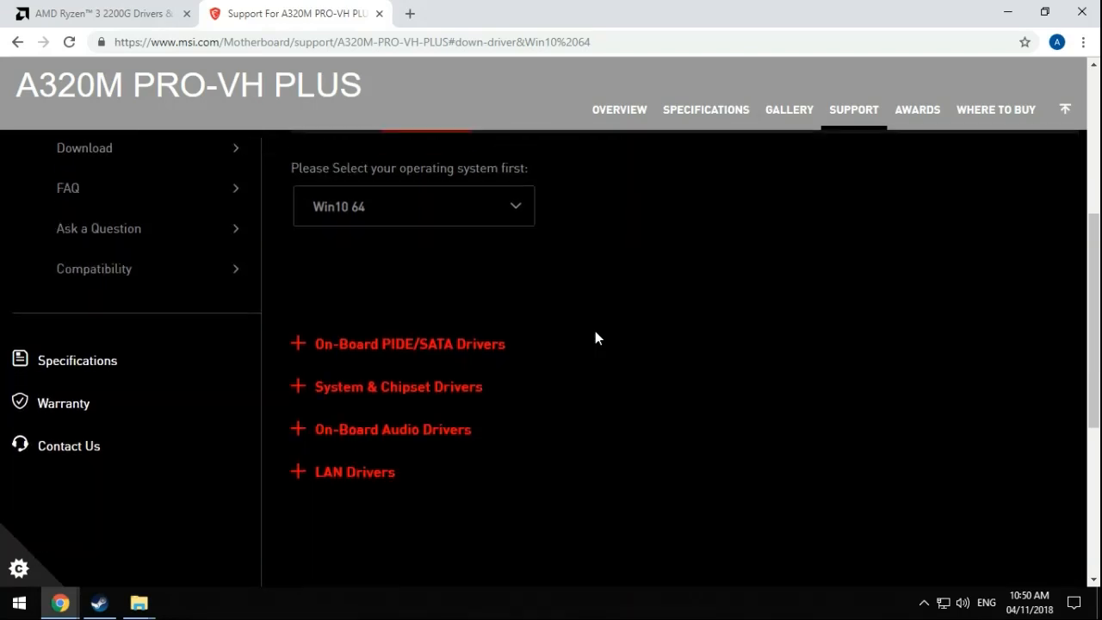
scroll("down", 3)
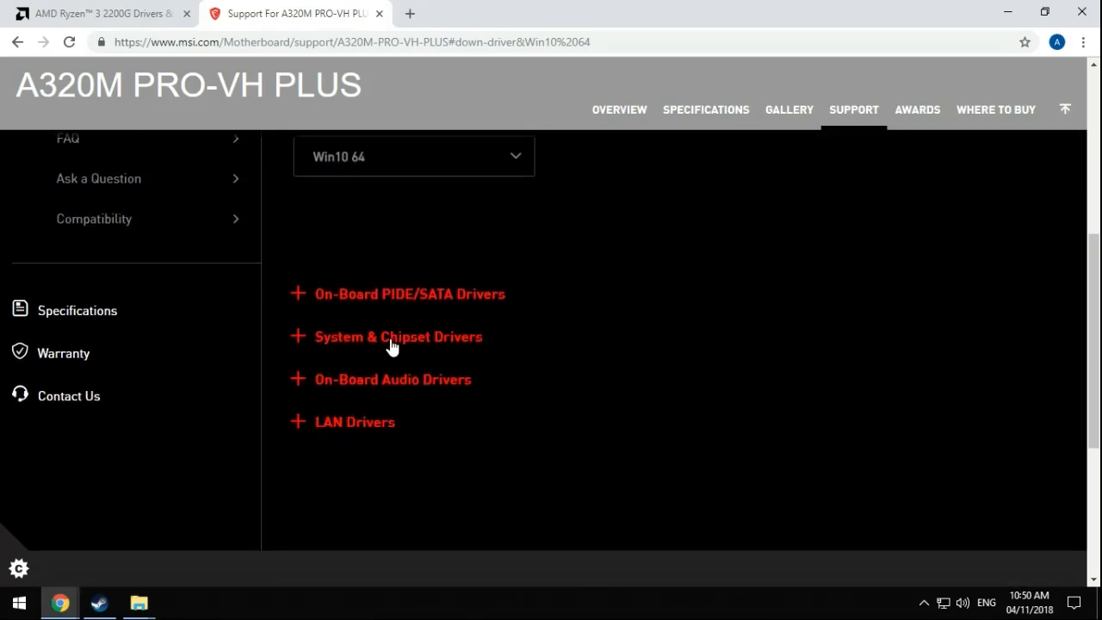
left_click(399, 336)
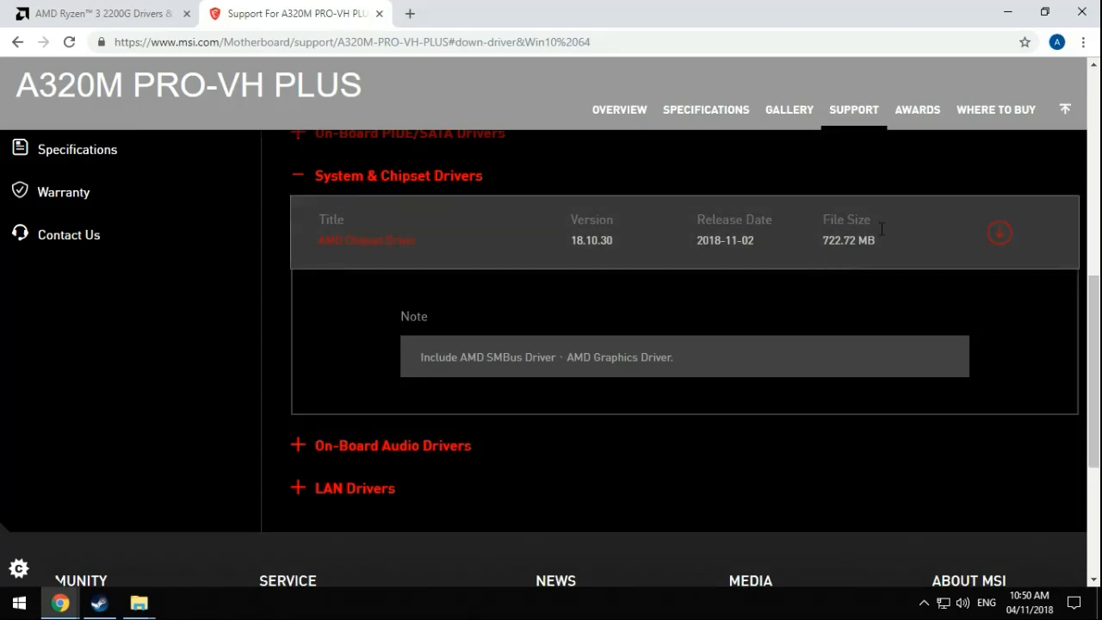
mouse_move(1025, 261)
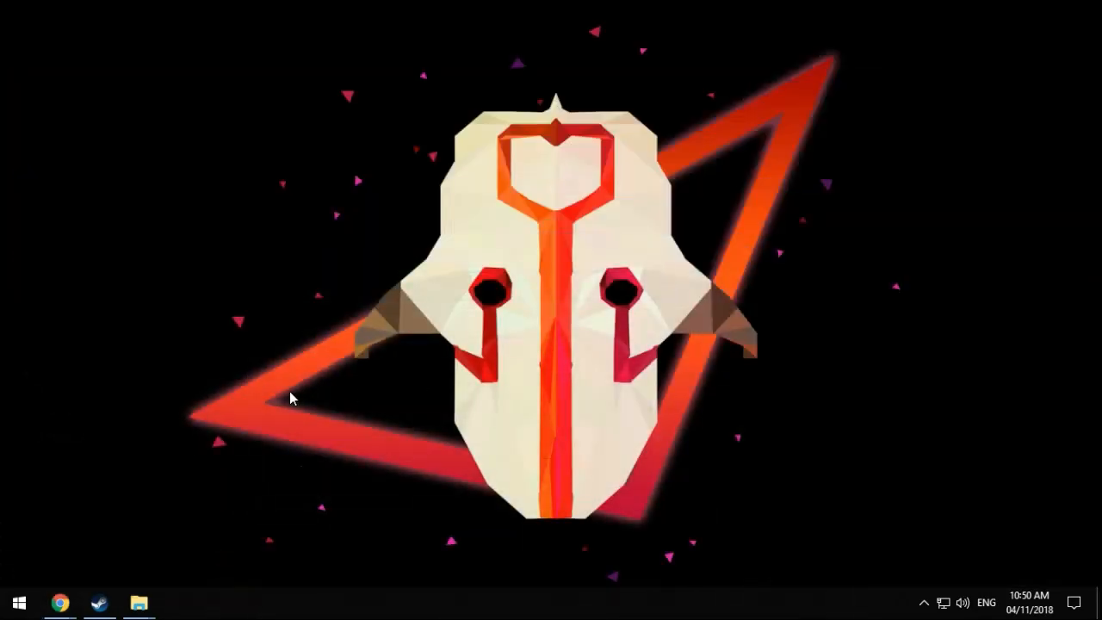
Bring up the local Drivers folder in File Explorer
left_click(138, 603)
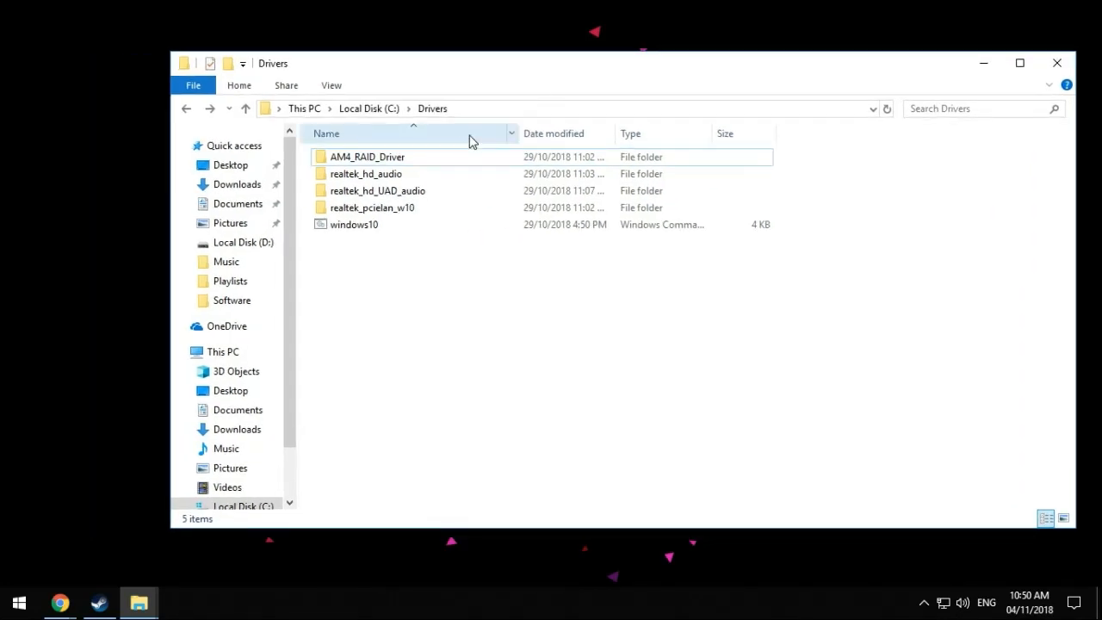
Go into AM4_RAID_Driver's AMD 9.2.0.70 folder and start its Setup application
double_click(369, 157)
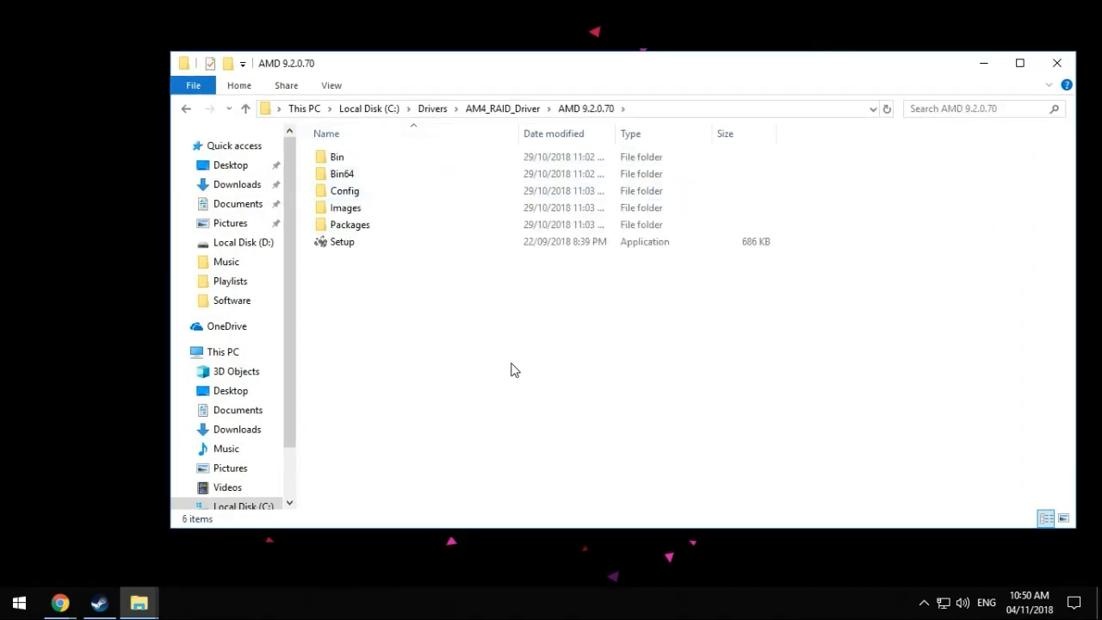
left_click(341, 241)
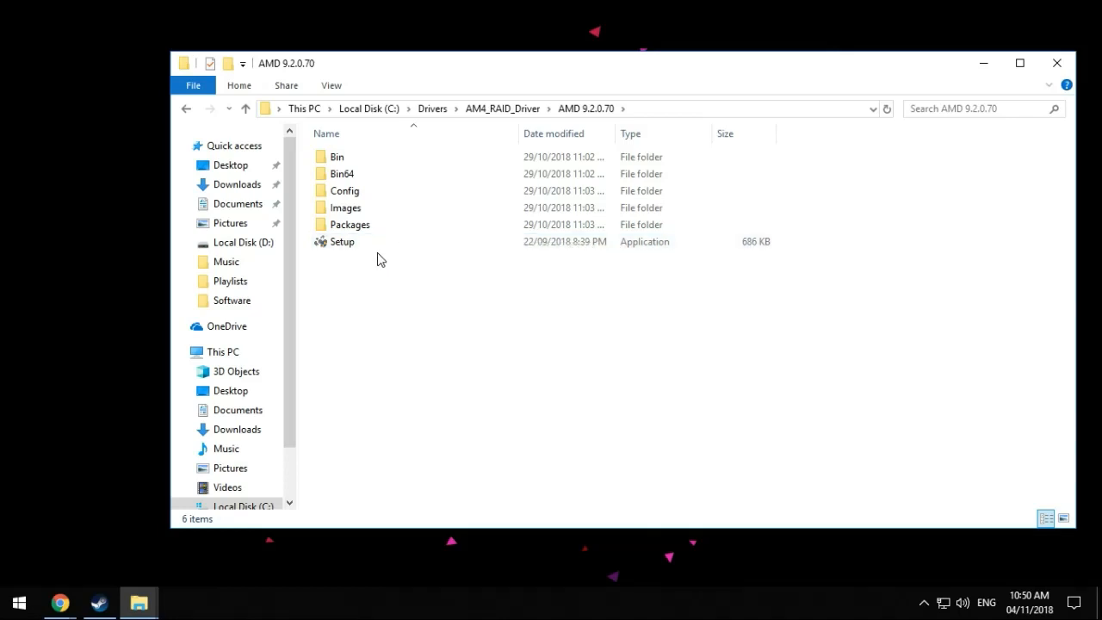
right_click(341, 242)
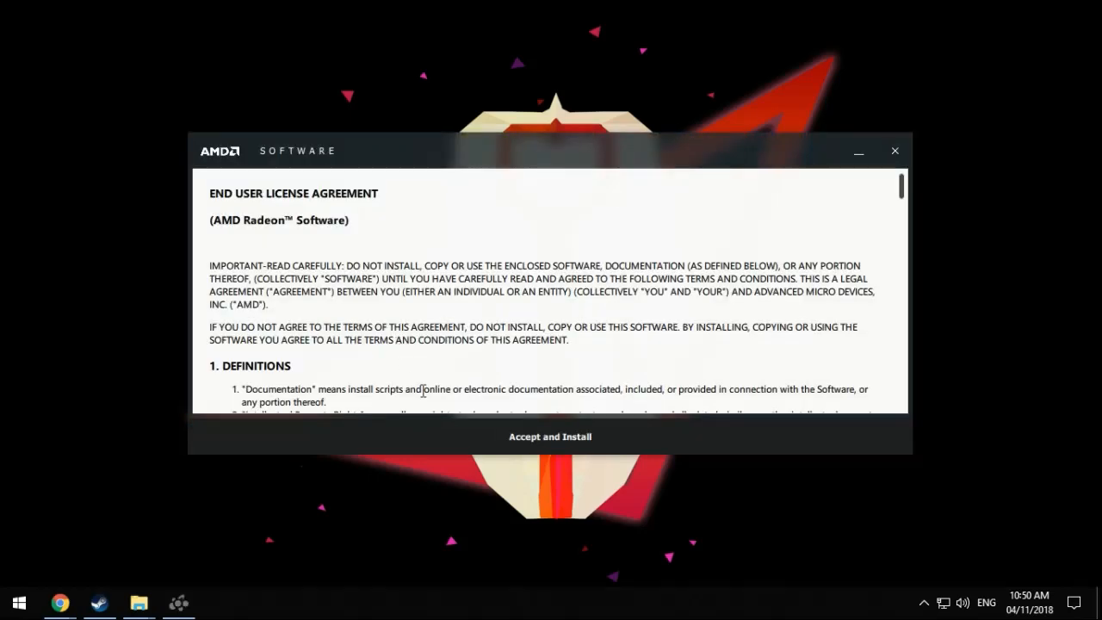
mouse_move(549, 438)
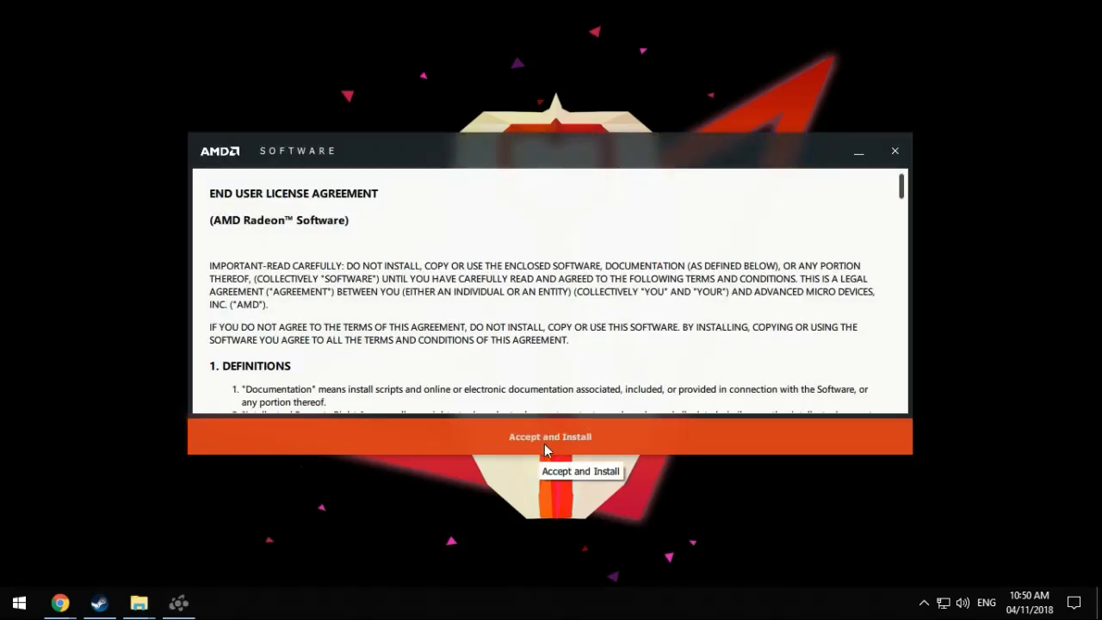
Accept the license, enable Keep system up-to-date, and let the driver check list 18.10 and 18.10.1
left_click(550, 437)
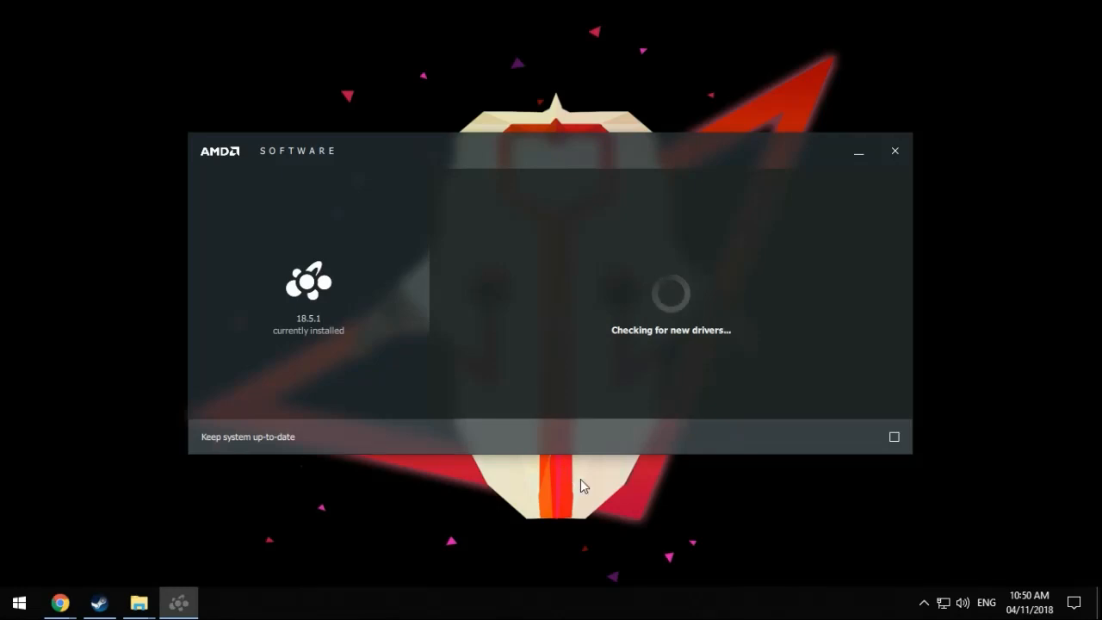
mouse_move(303, 292)
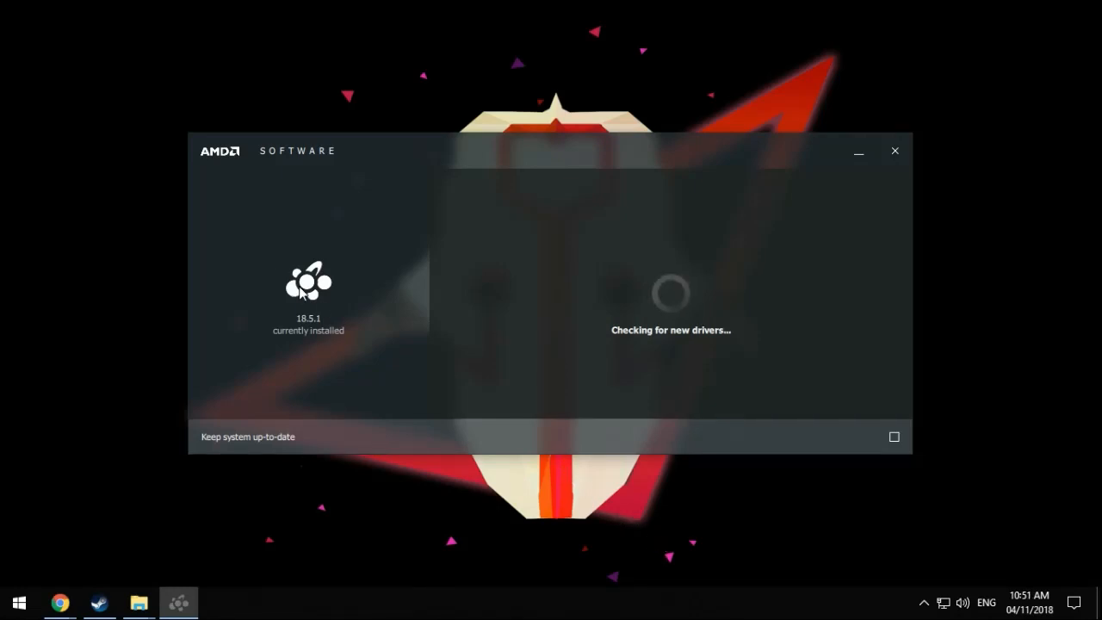
mouse_move(414, 274)
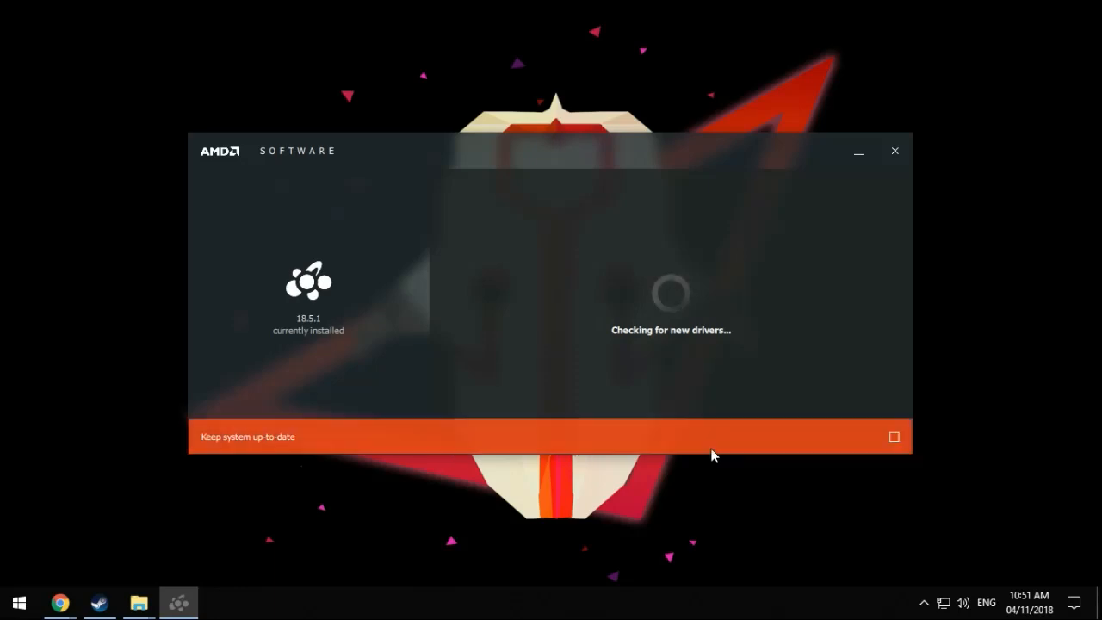
left_click(894, 437)
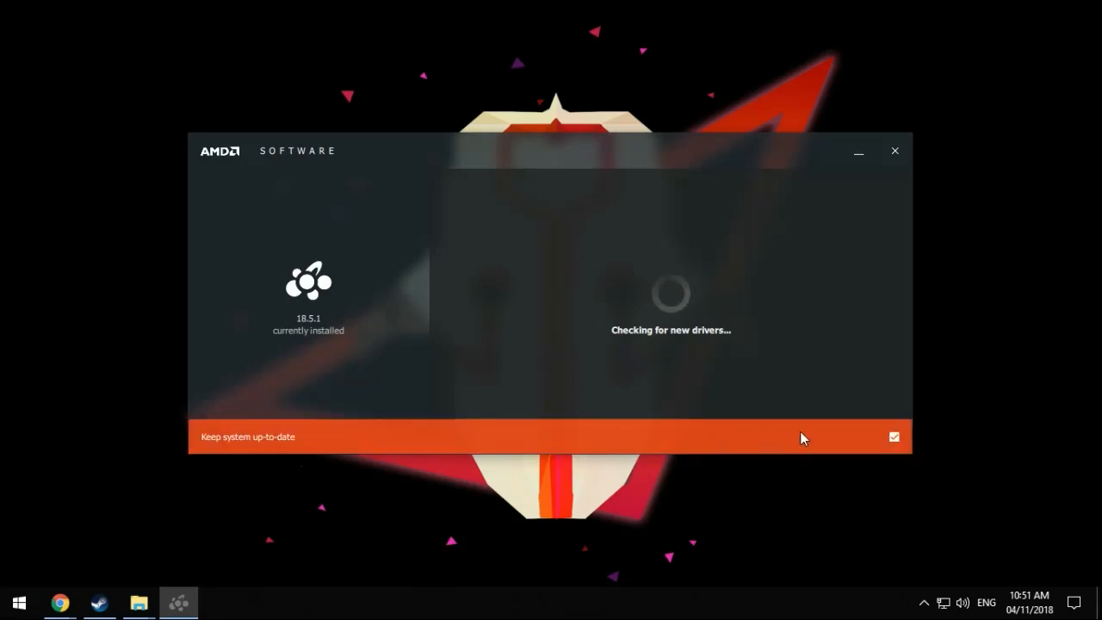
mouse_move(651, 444)
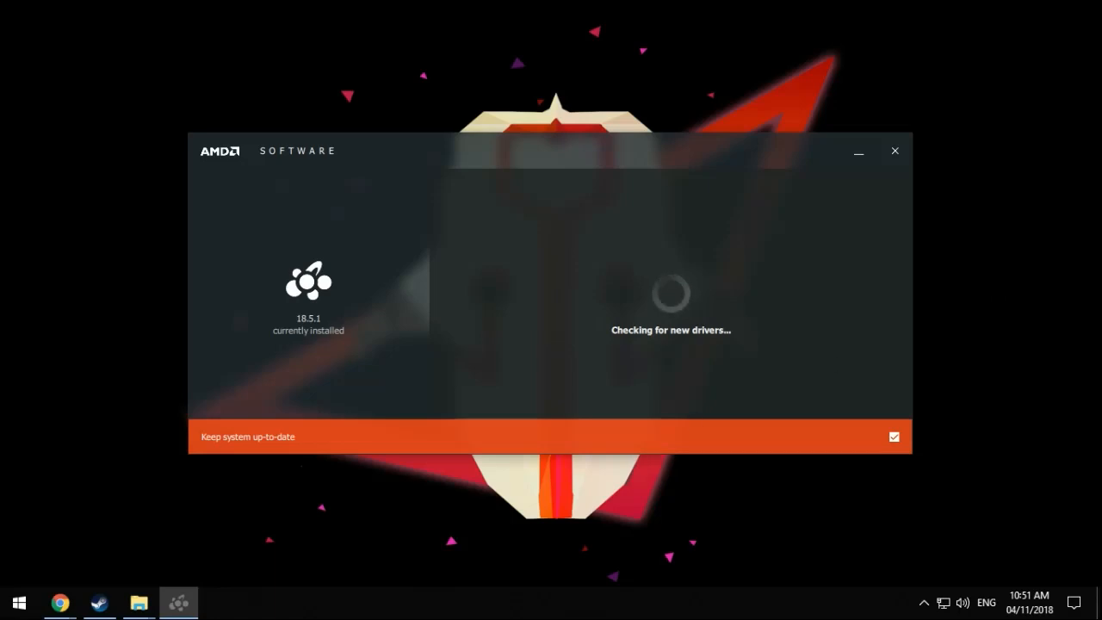
mouse_move(978, 289)
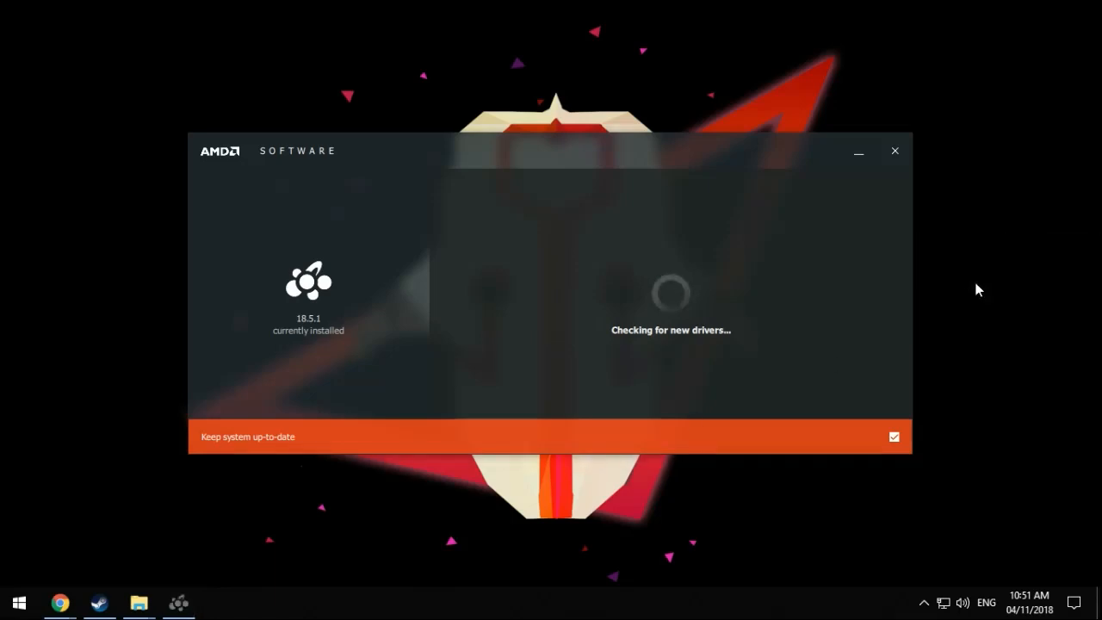
right_click(978, 290)
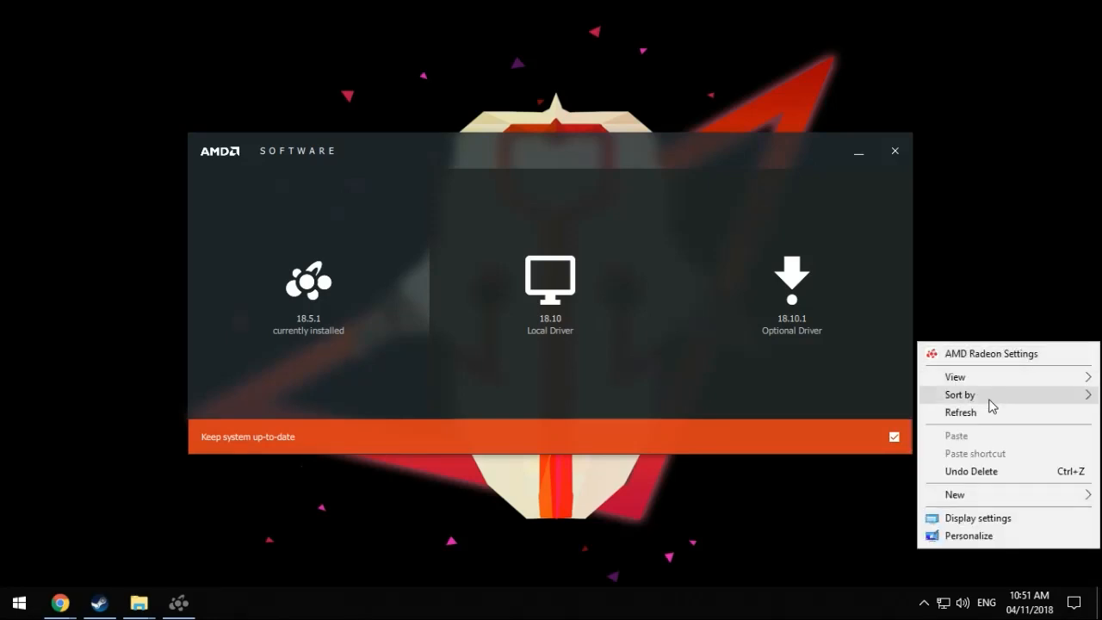
Dismiss the desktop menu and compare installed driver 18.5.1 with the 18.10 and 18.10.1 options
left_click(989, 422)
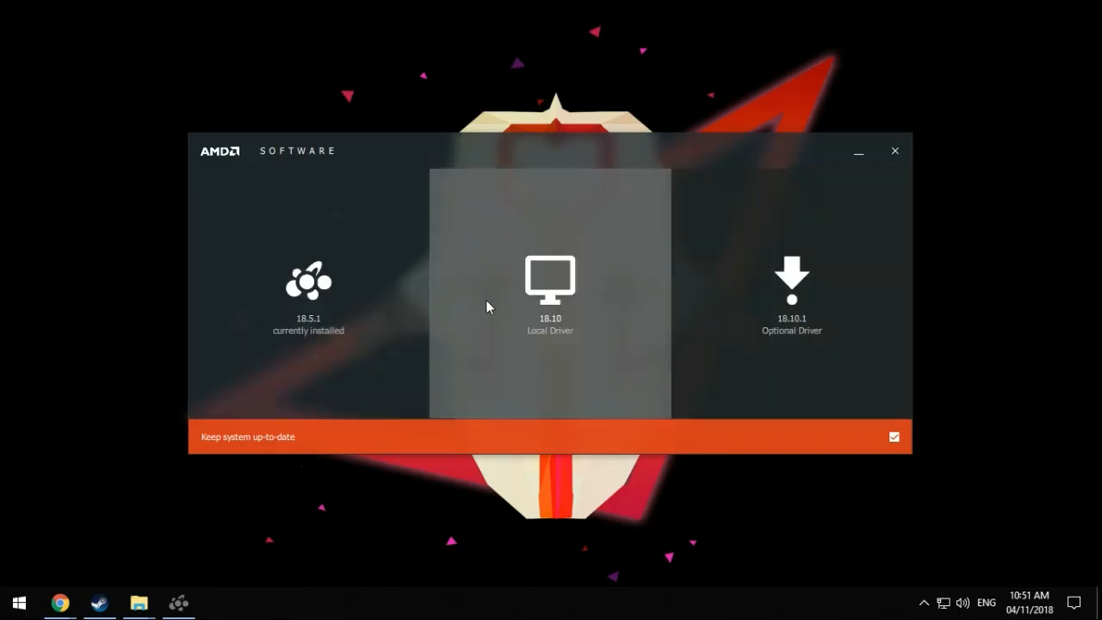
mouse_move(400, 322)
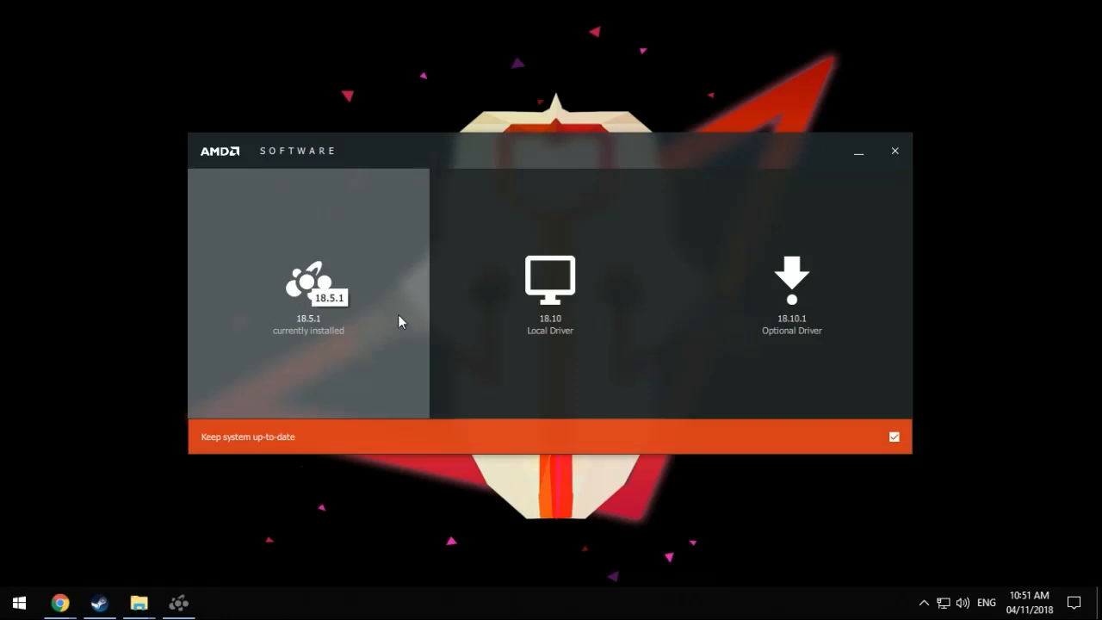
mouse_move(319, 341)
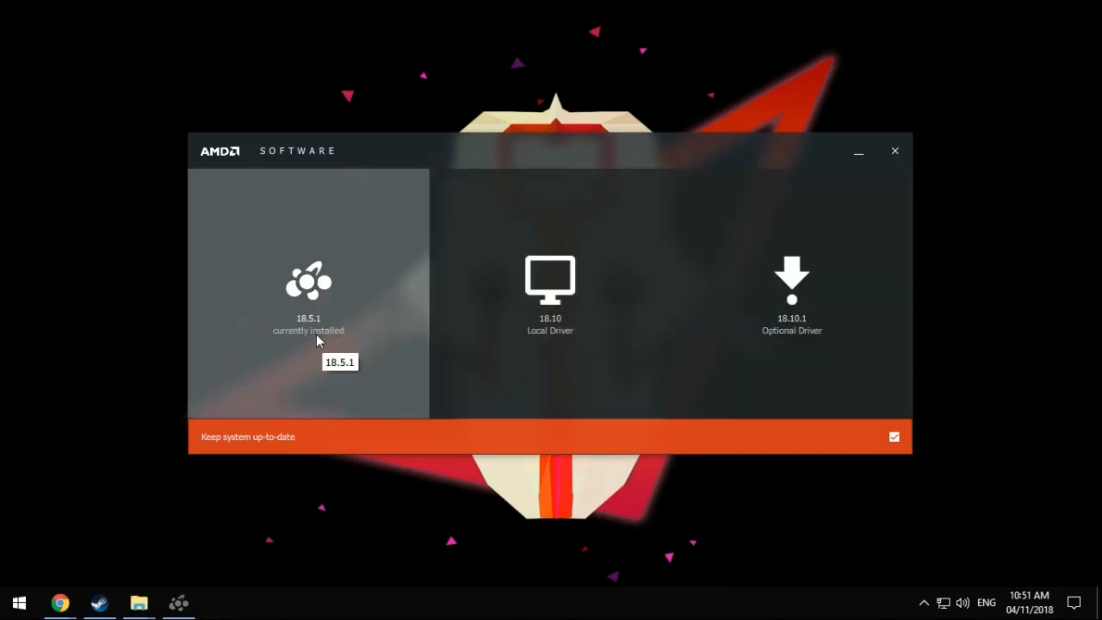
mouse_move(348, 368)
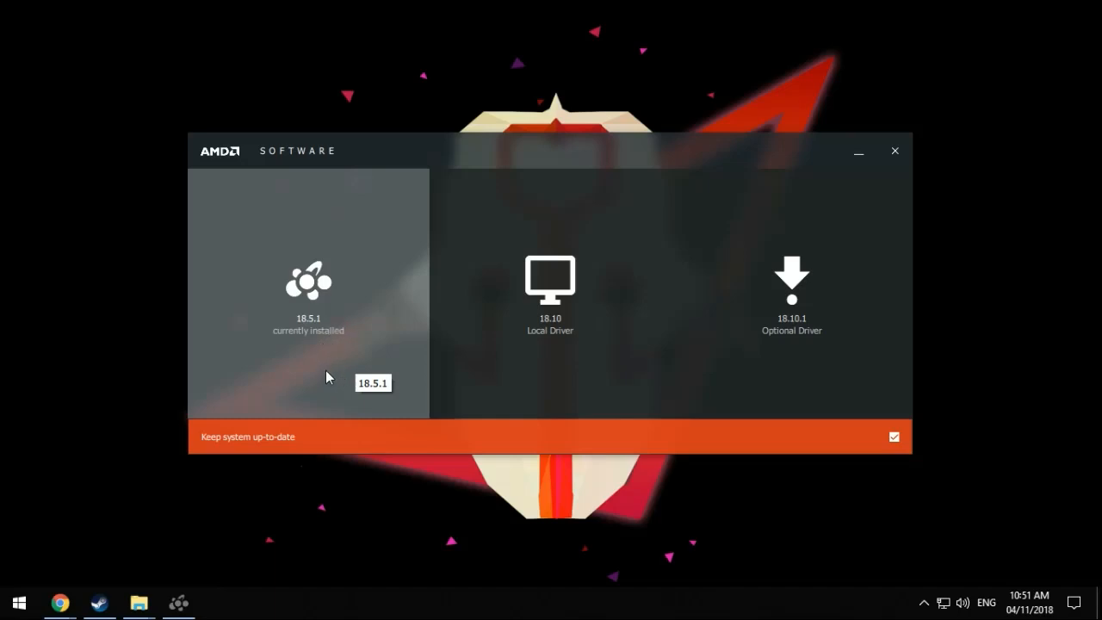
mouse_move(792, 296)
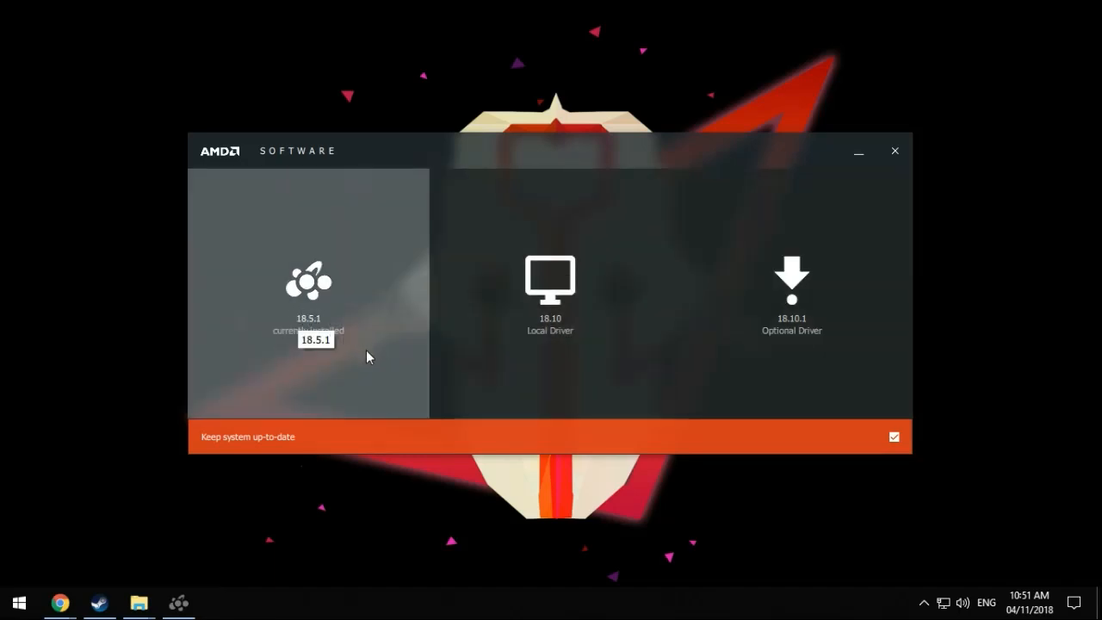
mouse_move(301, 362)
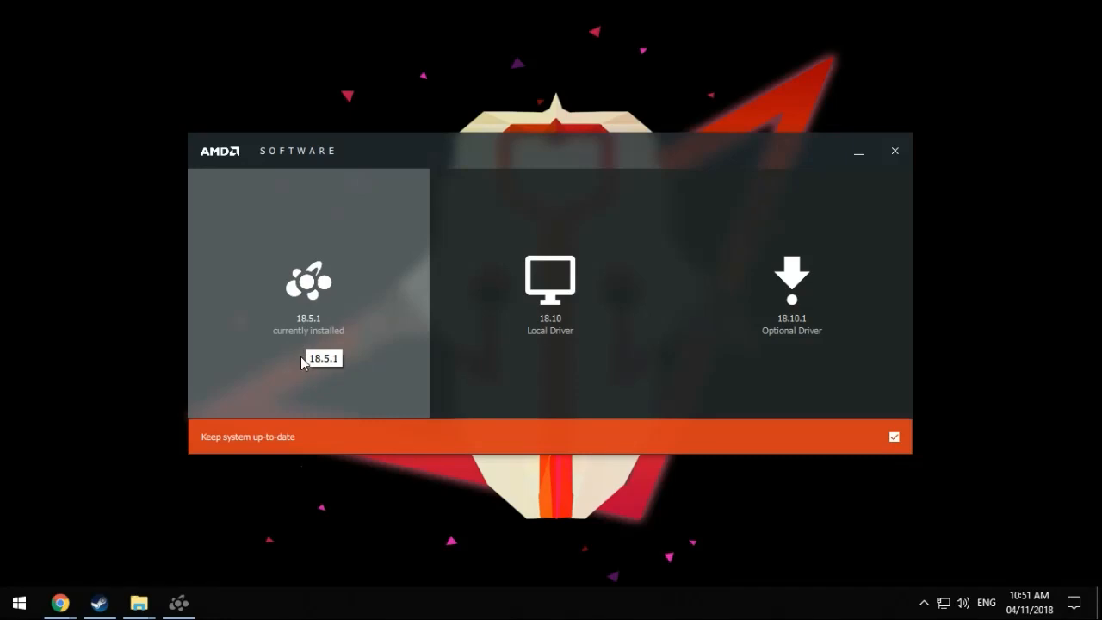
mouse_move(336, 357)
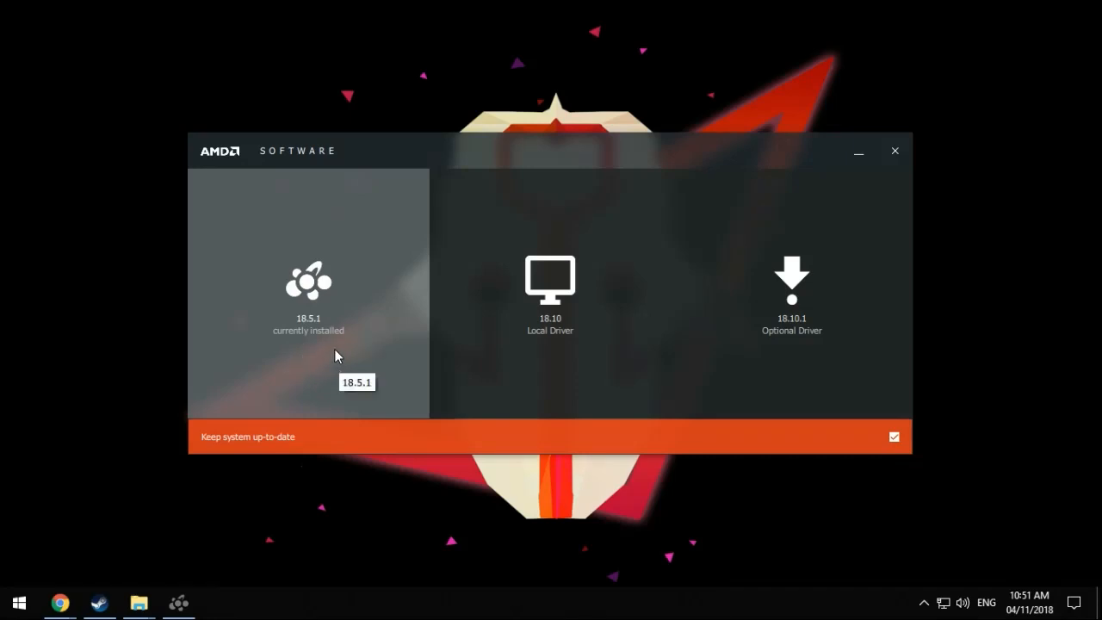
mouse_move(606, 252)
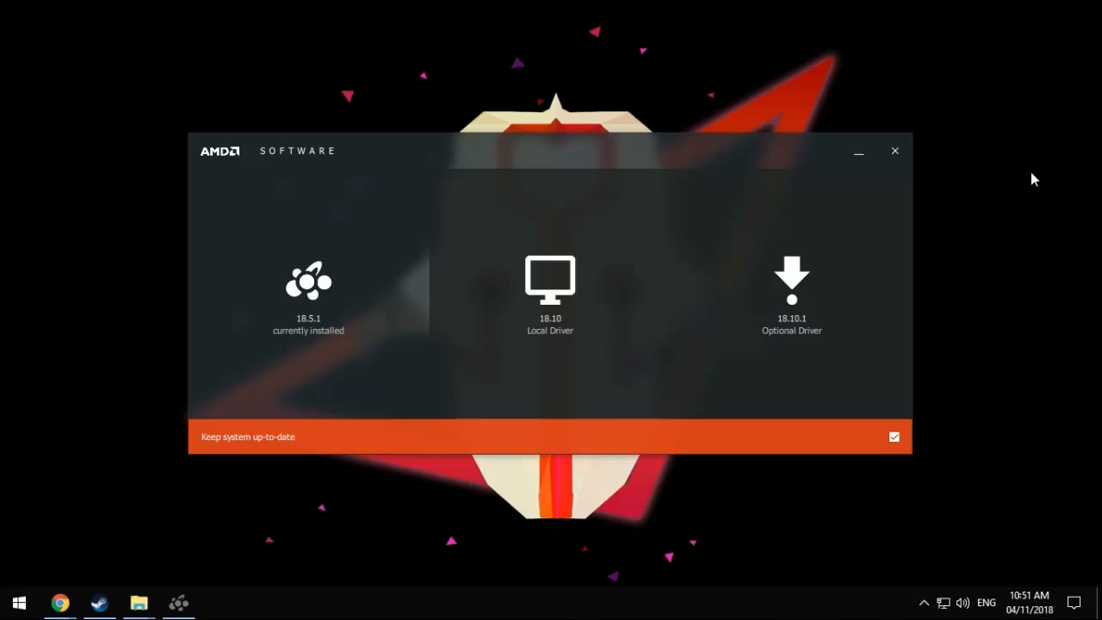
Search 'wind' for Windows Update settings and start a check for updates
left_click(17, 603)
type("wind")
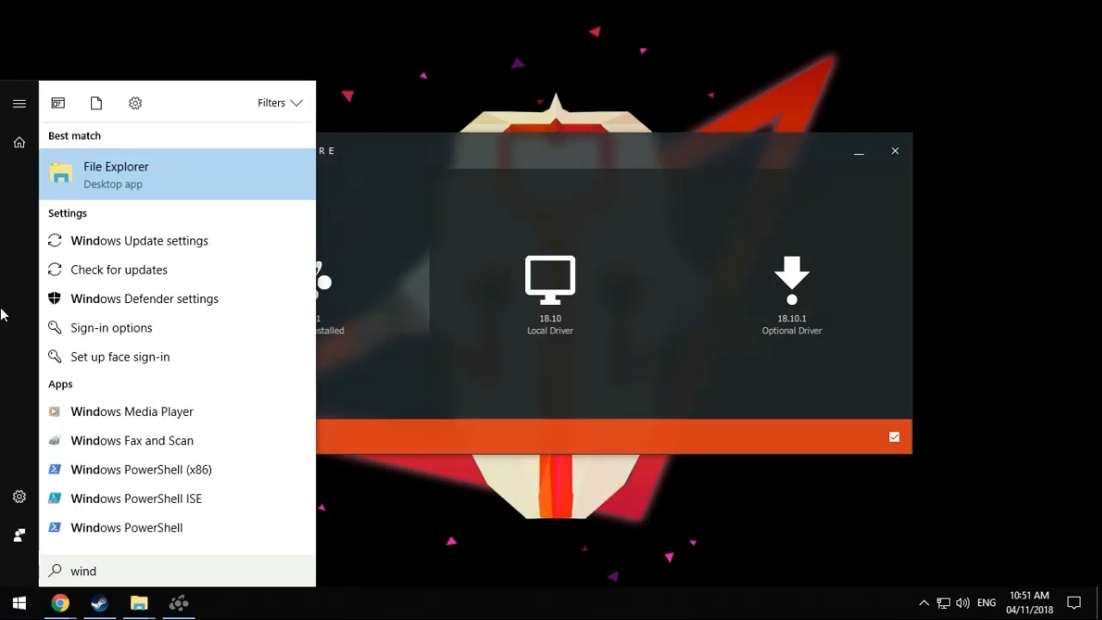
left_click(138, 241)
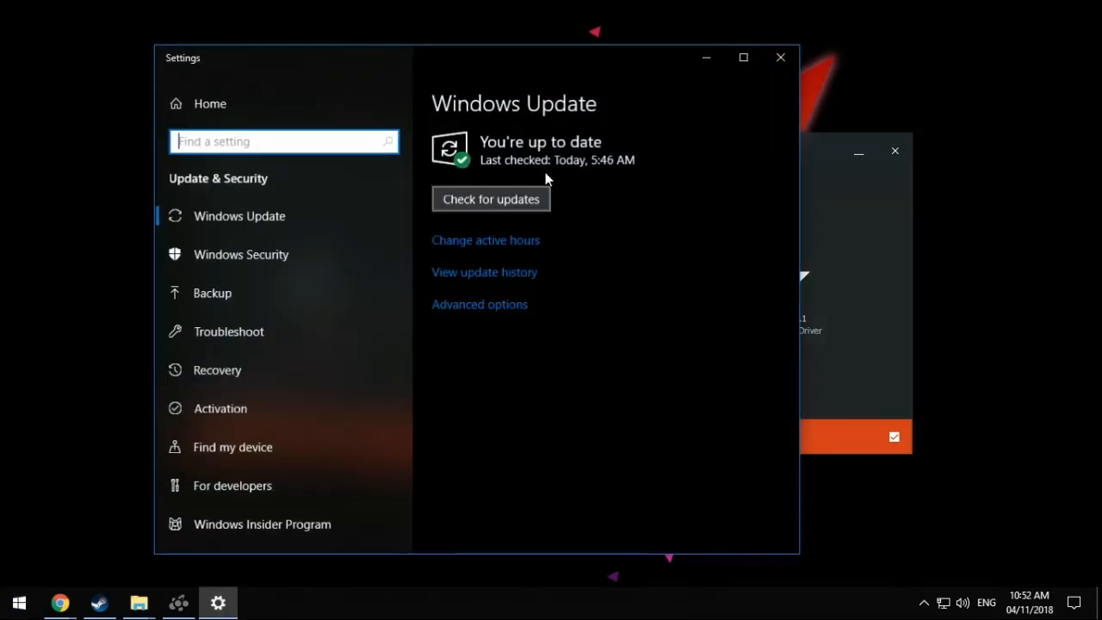
left_click(491, 200)
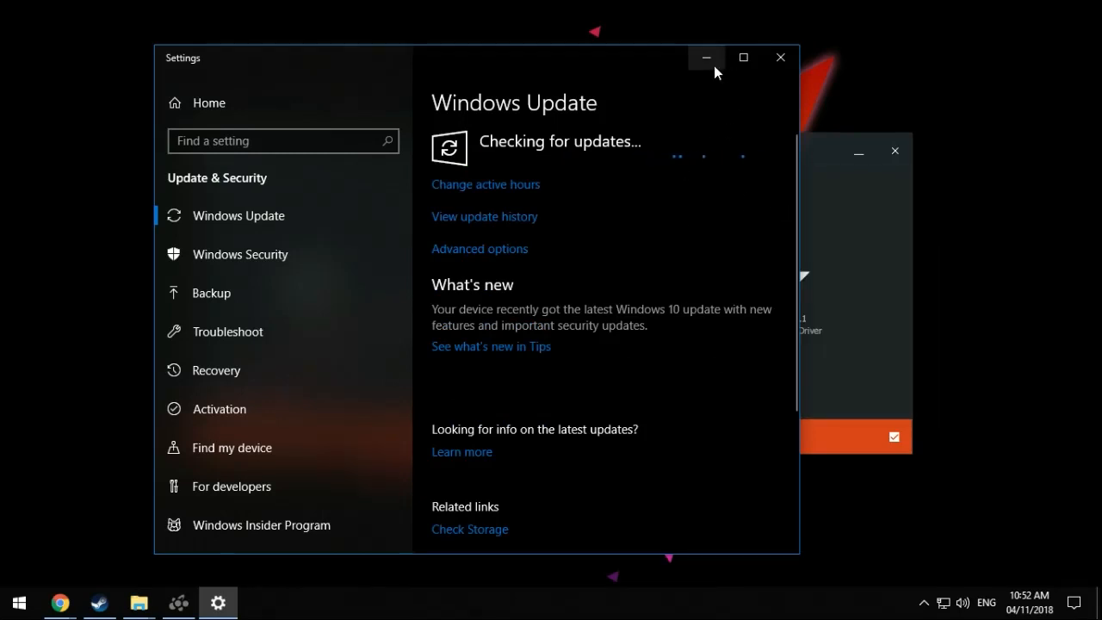
mouse_move(706, 59)
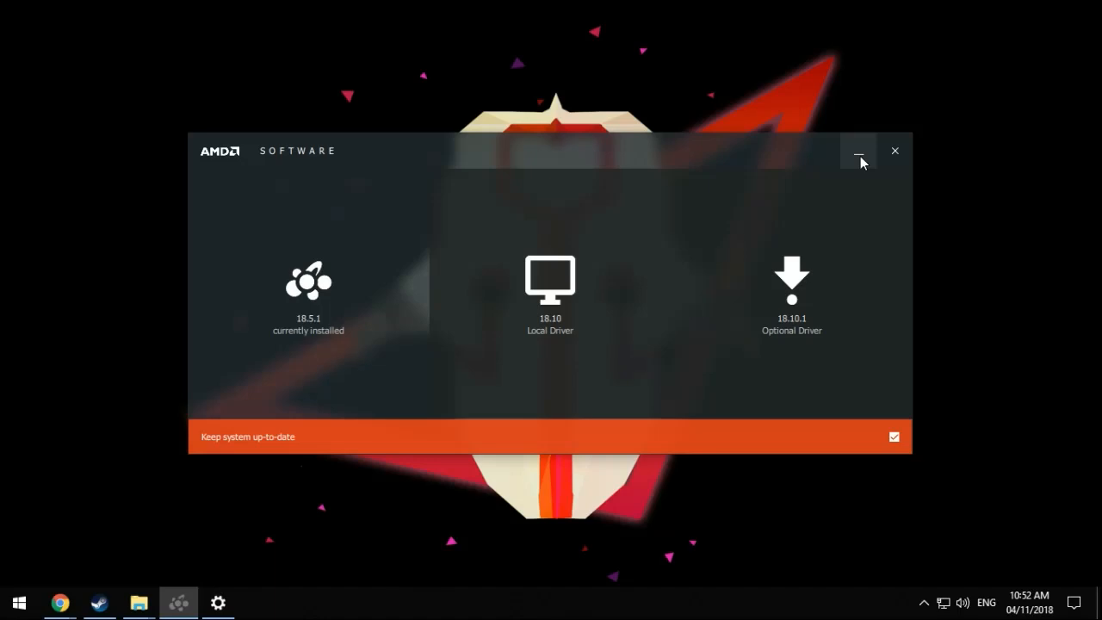
Untick Keep system up-to-date in the AMD Radeon Software installer
left_click(894, 438)
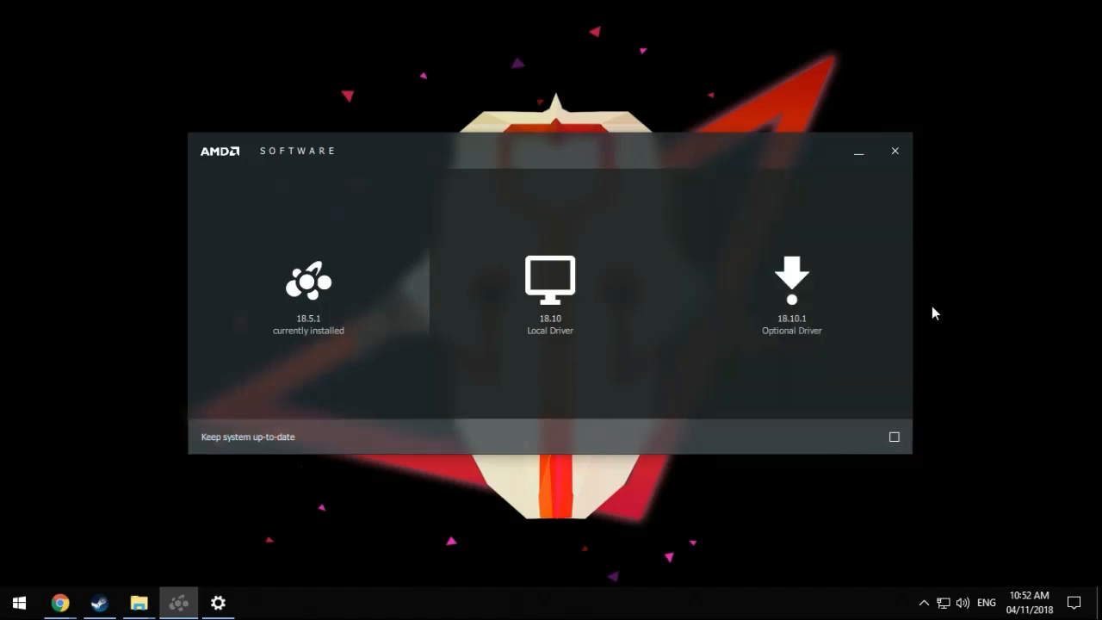
mouse_move(896, 151)
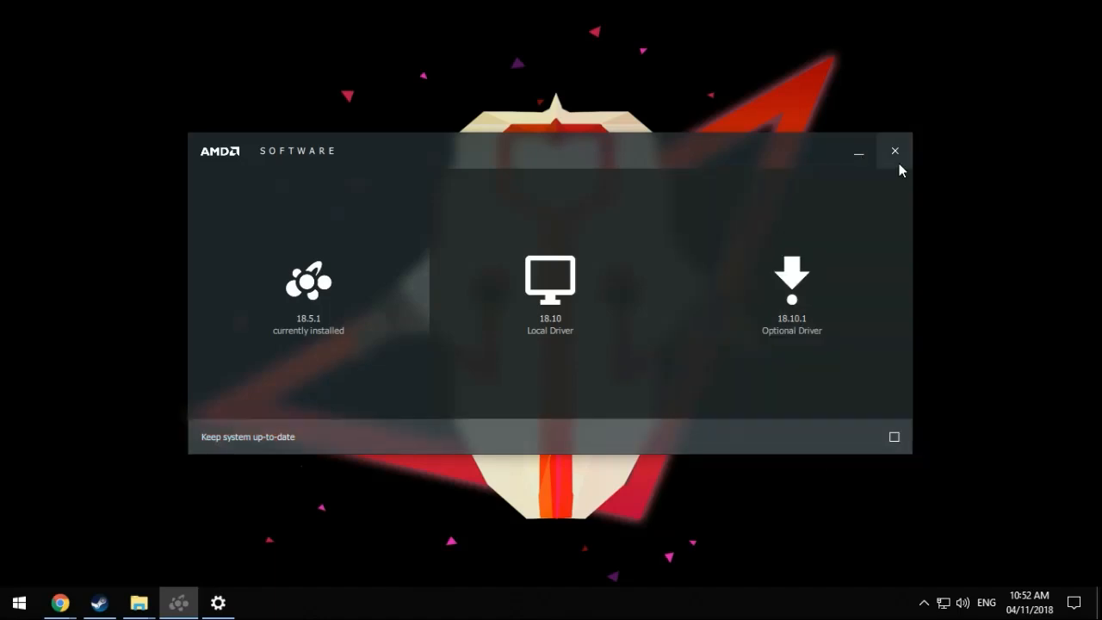
mouse_move(899, 155)
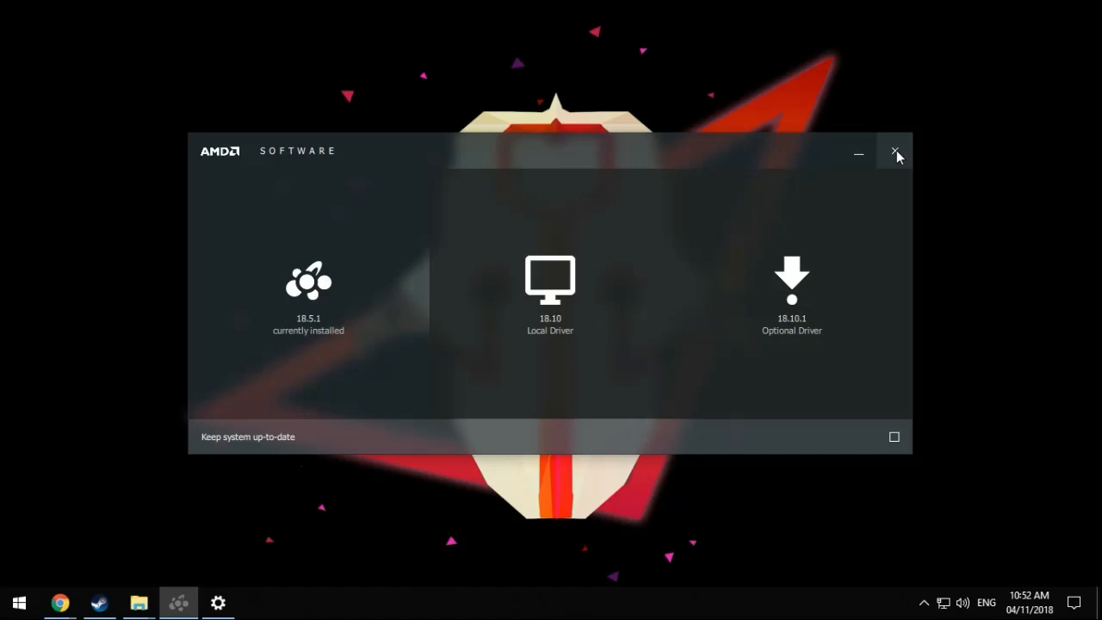